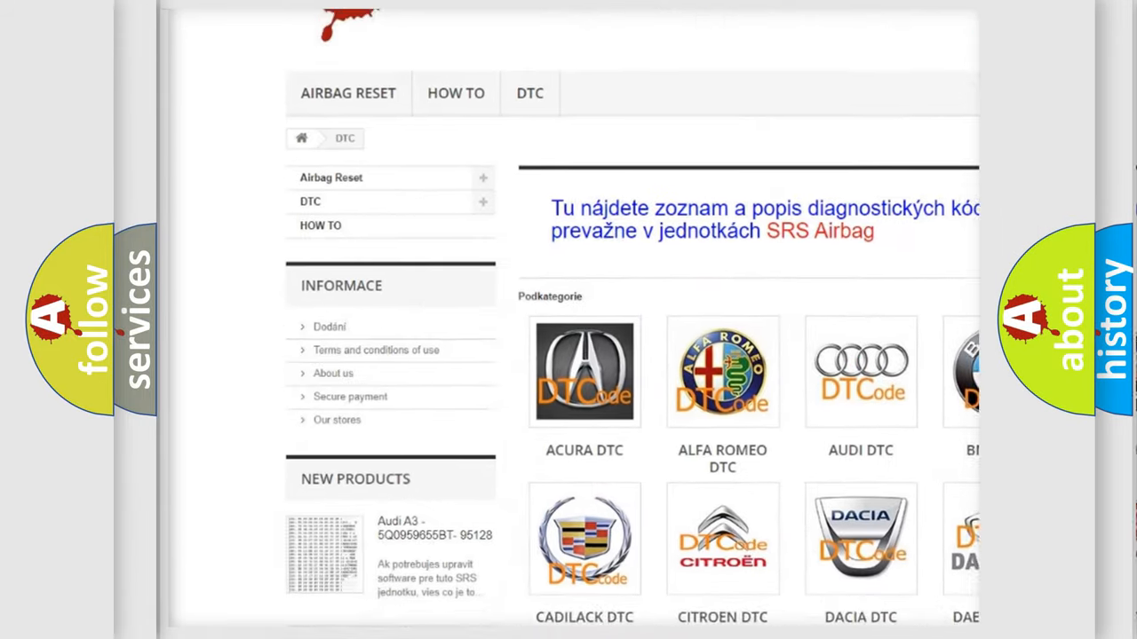
scroll(down, 3)
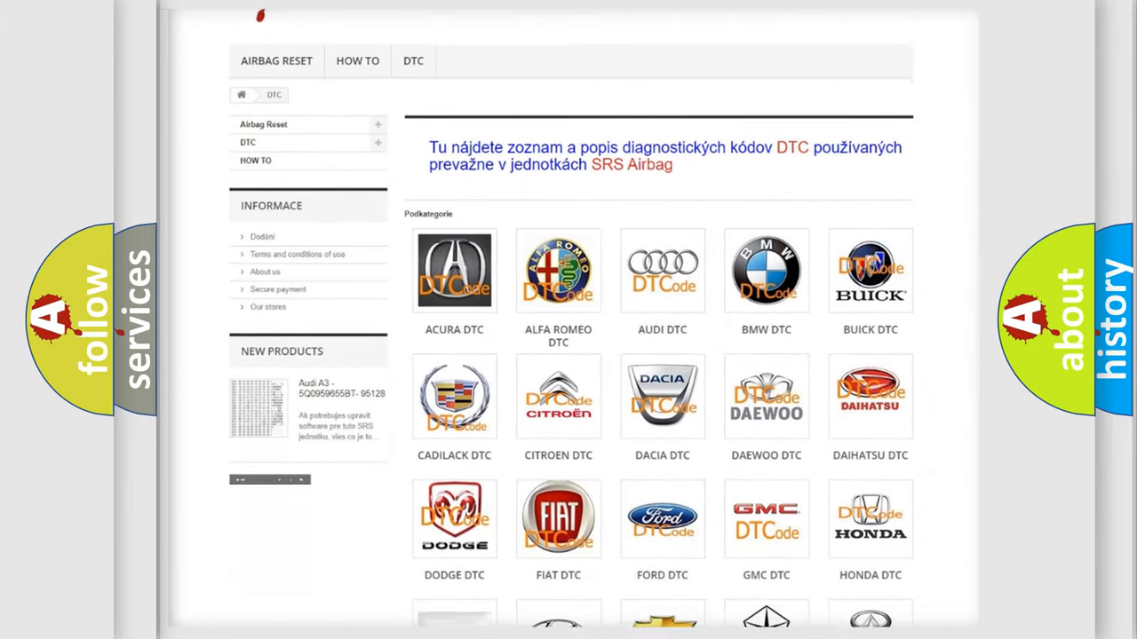
scroll(down, 3)
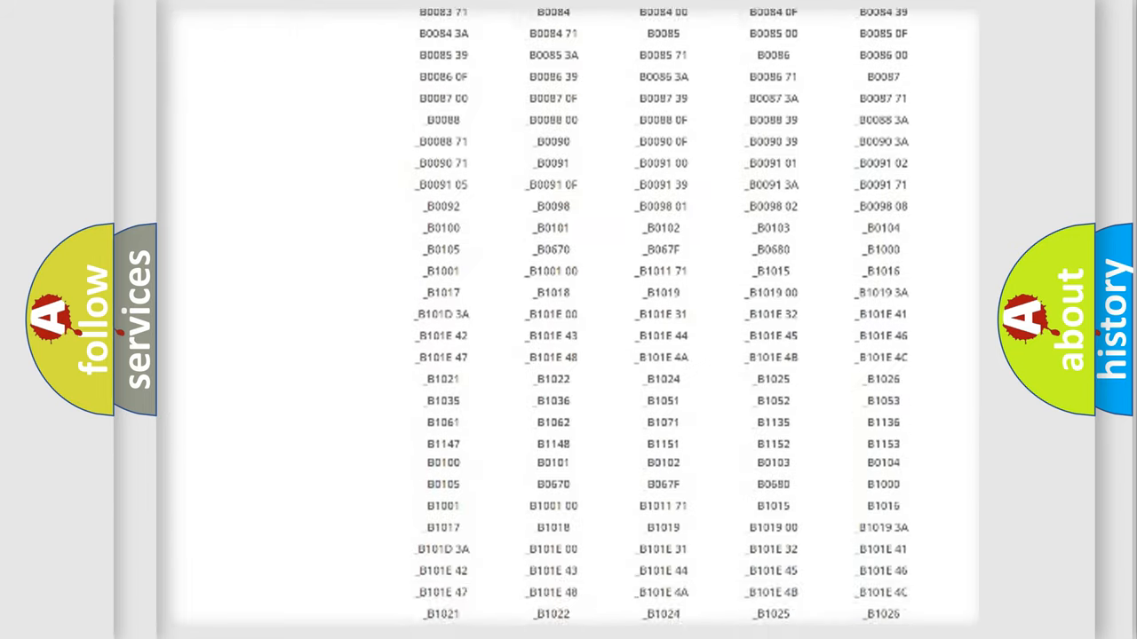
scroll(down, 3)
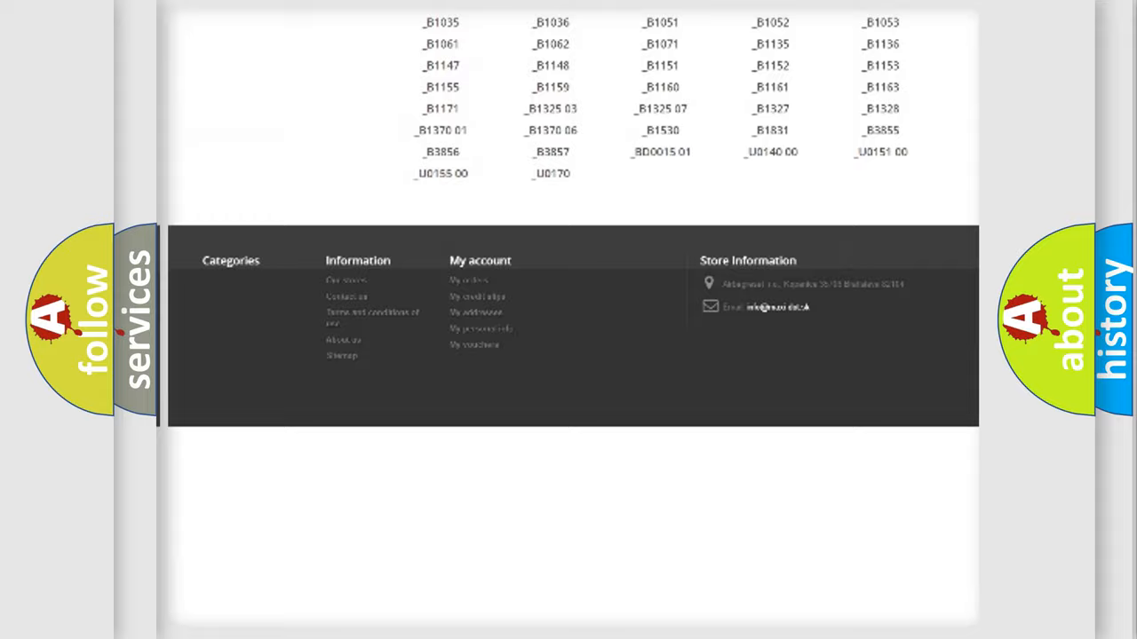
scroll(up, 3)
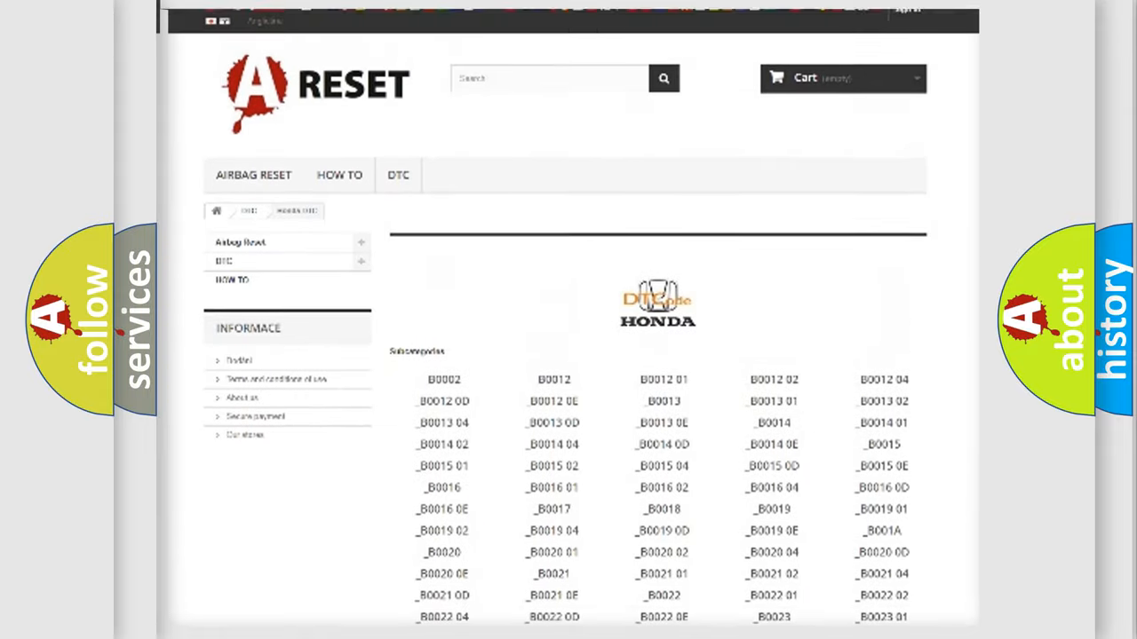